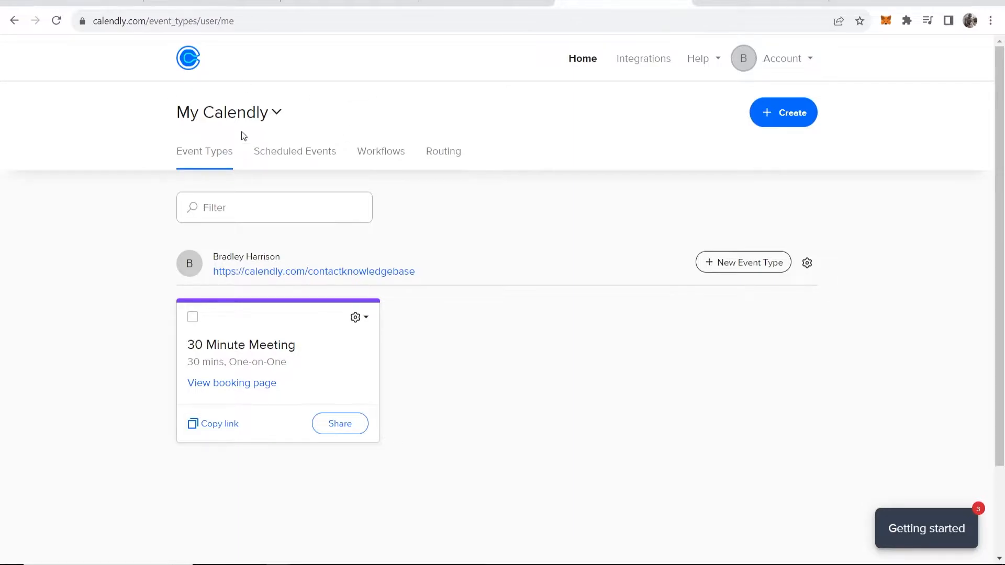
pyautogui.moveTo(354, 85)
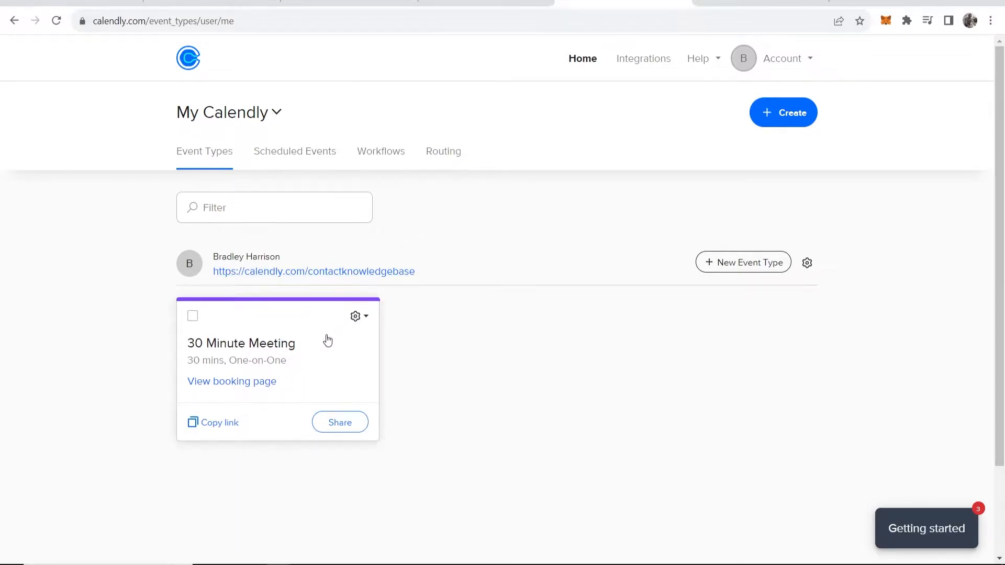
pyautogui.moveTo(757, 291)
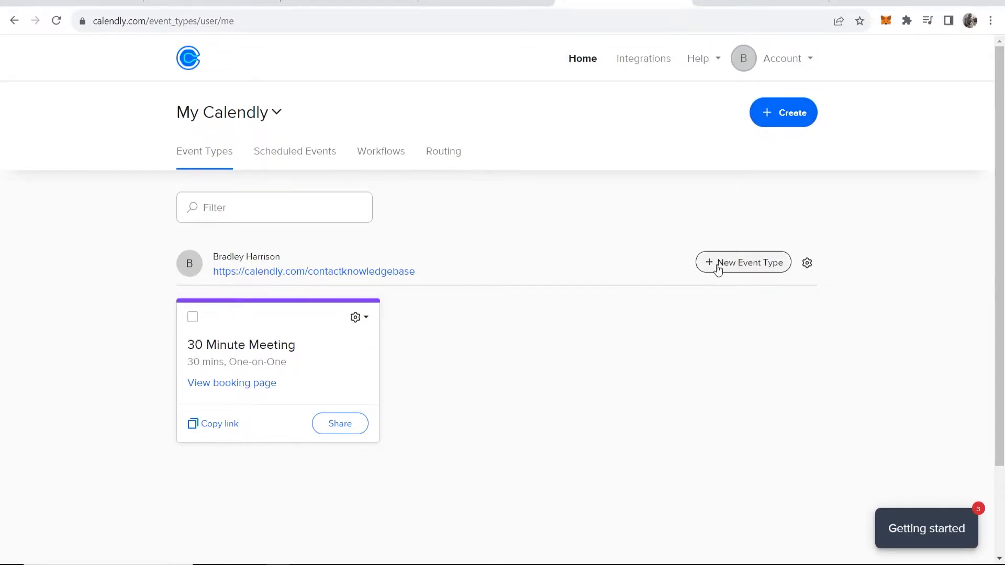
pyautogui.moveTo(501, 291)
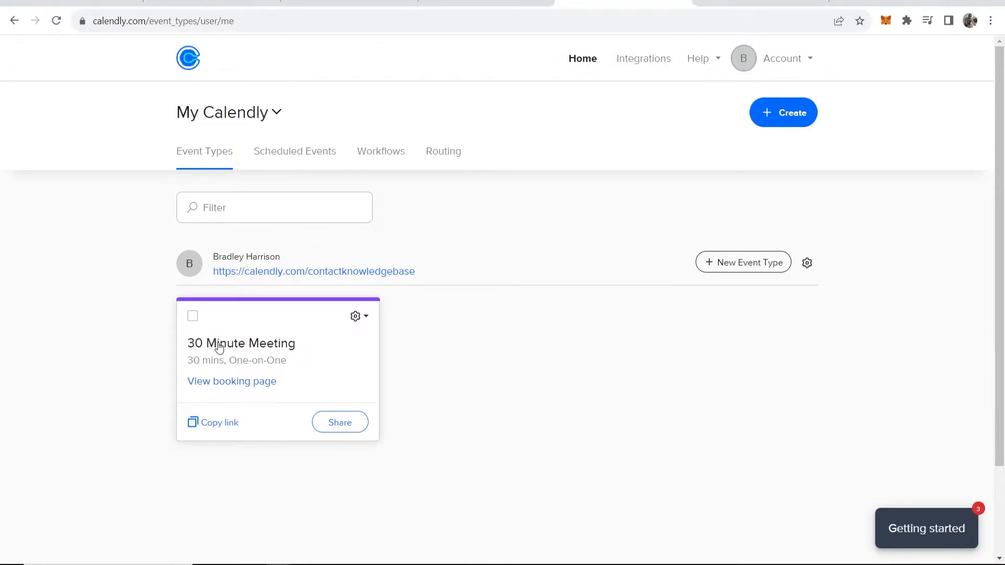
pyautogui.moveTo(638, 67)
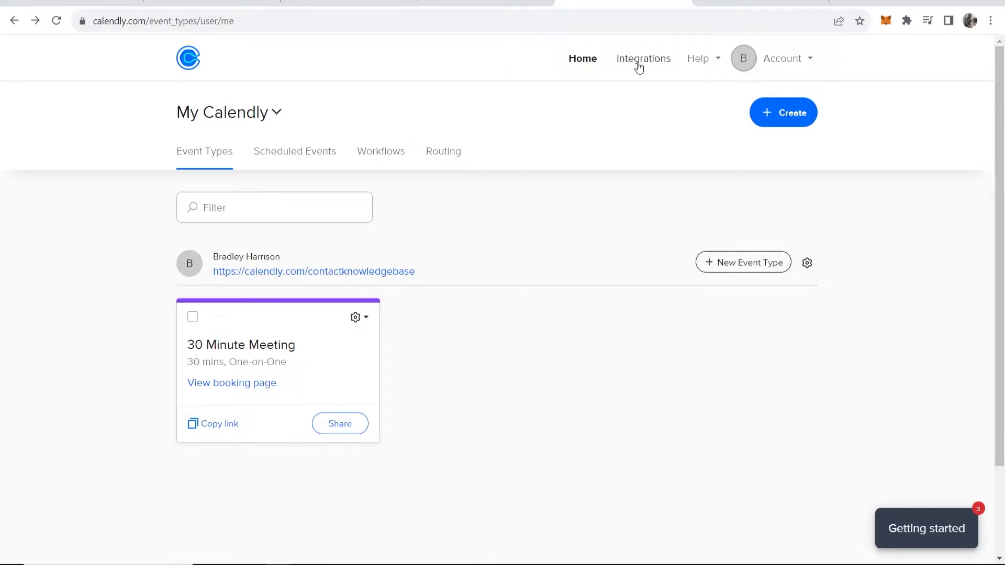
# Go to Calendly's Integrations page and scroll down to the Google Calendar tile.
pyautogui.click(643, 58)
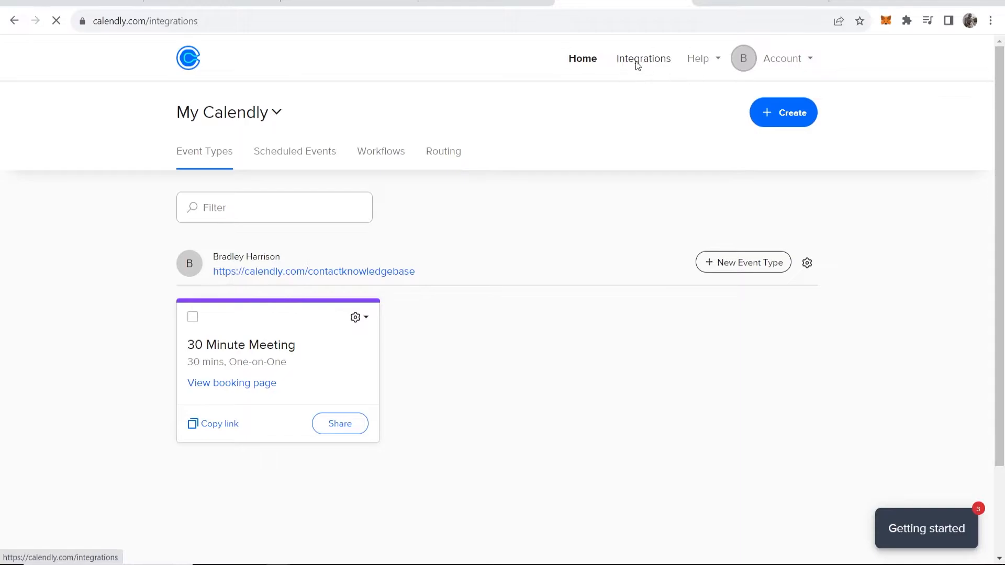
pyautogui.click(643, 58)
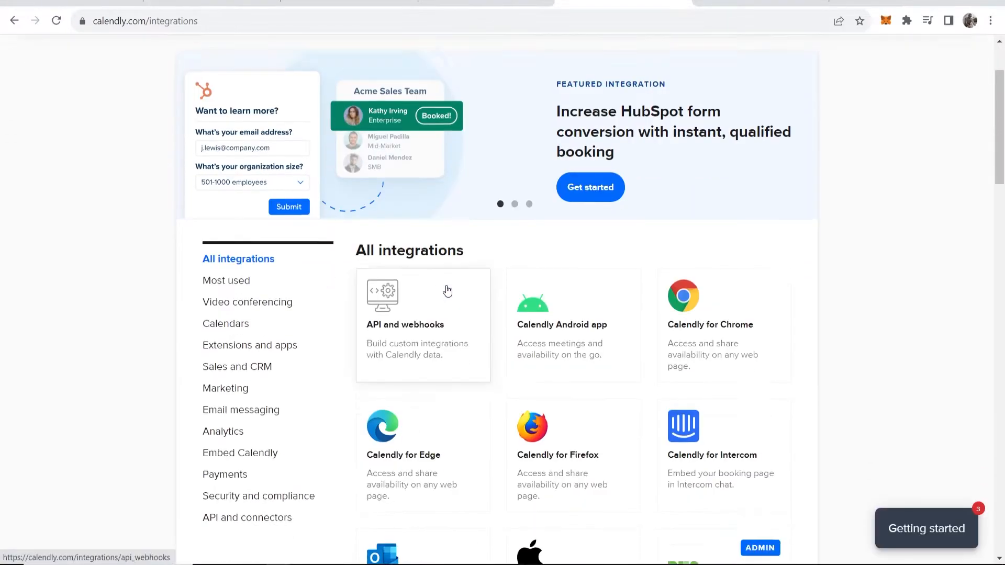
pyautogui.scroll(-3)
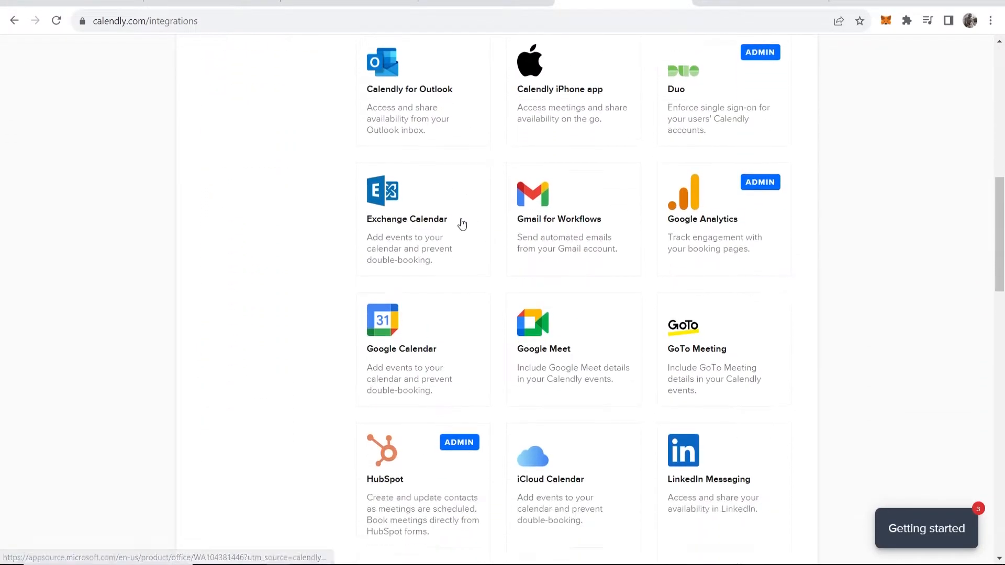
pyautogui.moveTo(405, 359)
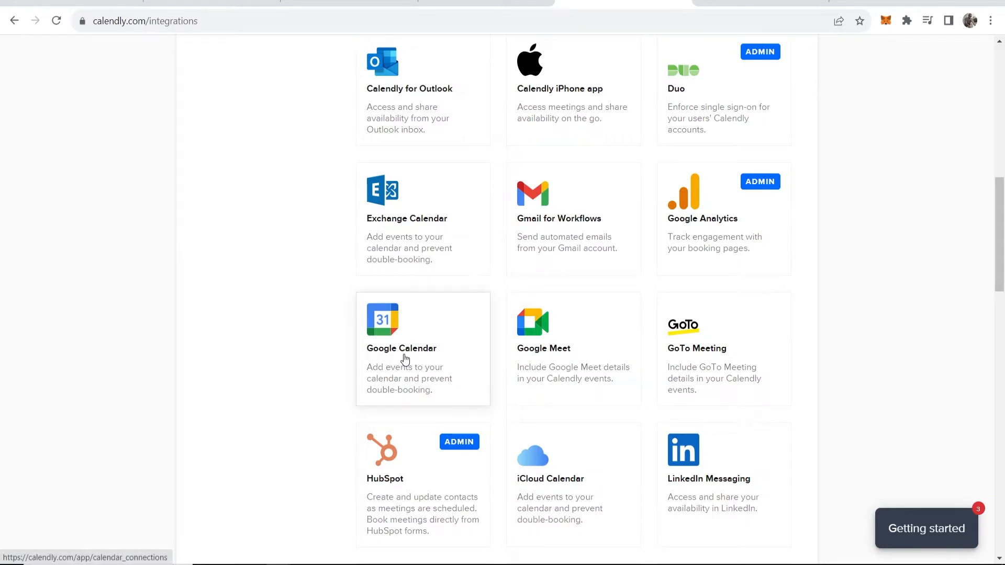
# Open the Google Calendar integration and Connect it from the Connected calendars list.
pyautogui.click(401, 348)
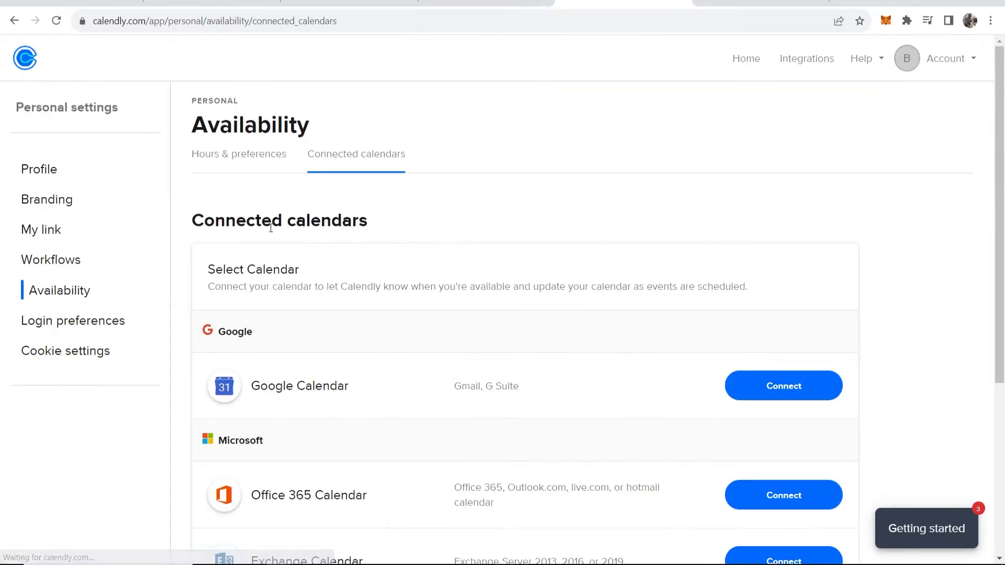
pyautogui.scroll(-3)
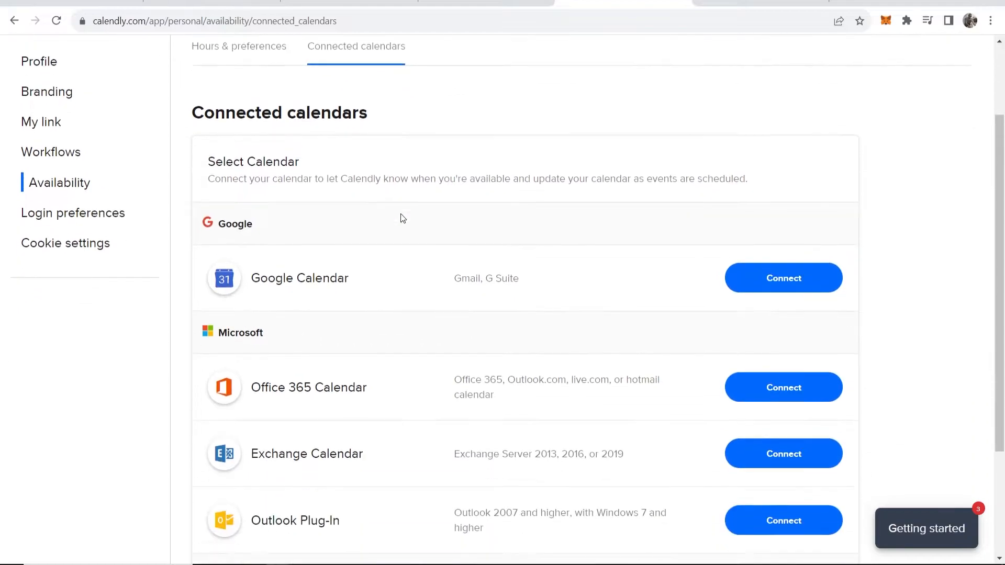
pyautogui.scroll(-3)
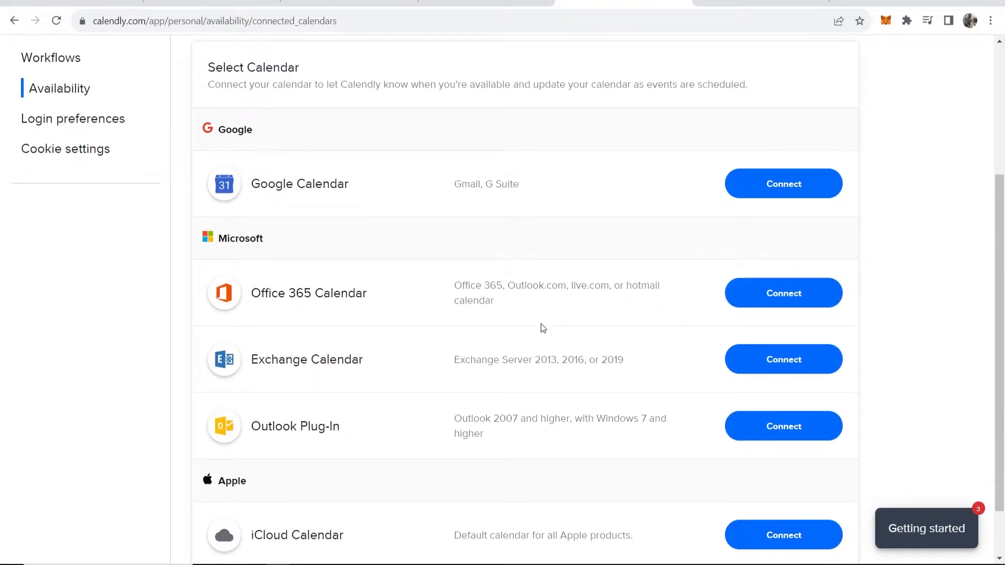
pyautogui.moveTo(328, 202)
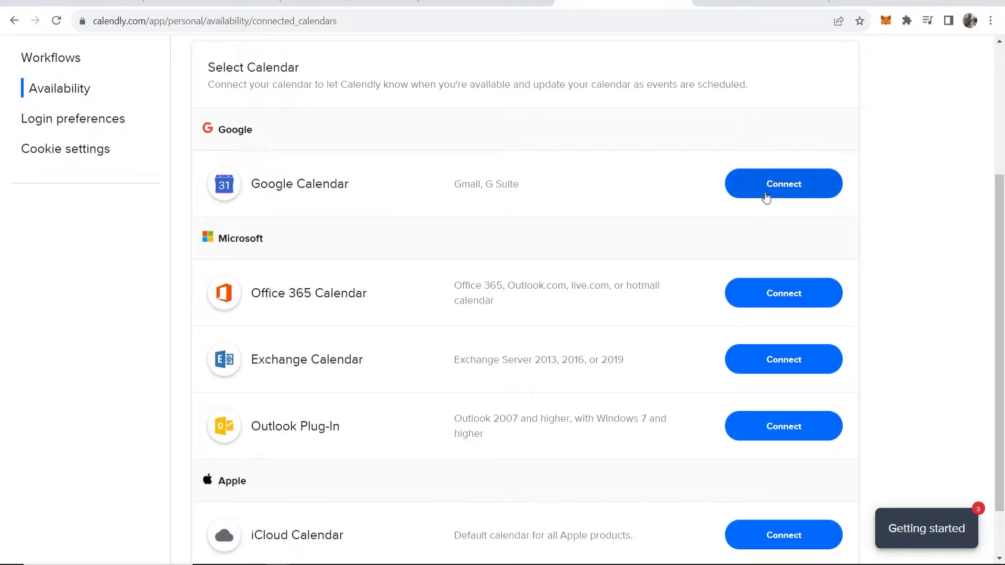
pyautogui.click(784, 184)
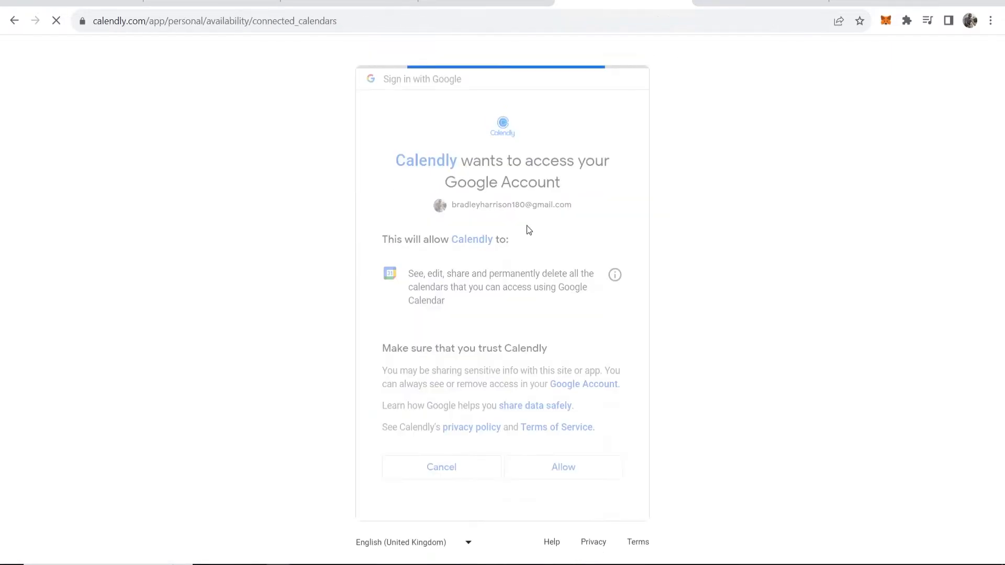
# Allow Calendly access to Google calendars and review the conflict-check and new-event settings.
pyautogui.click(563, 467)
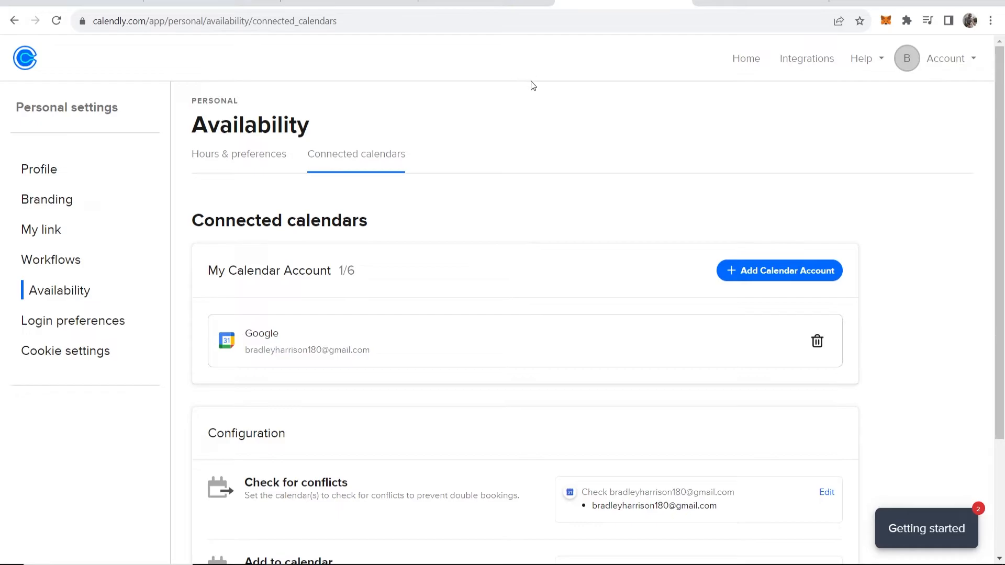
pyautogui.scroll(-3)
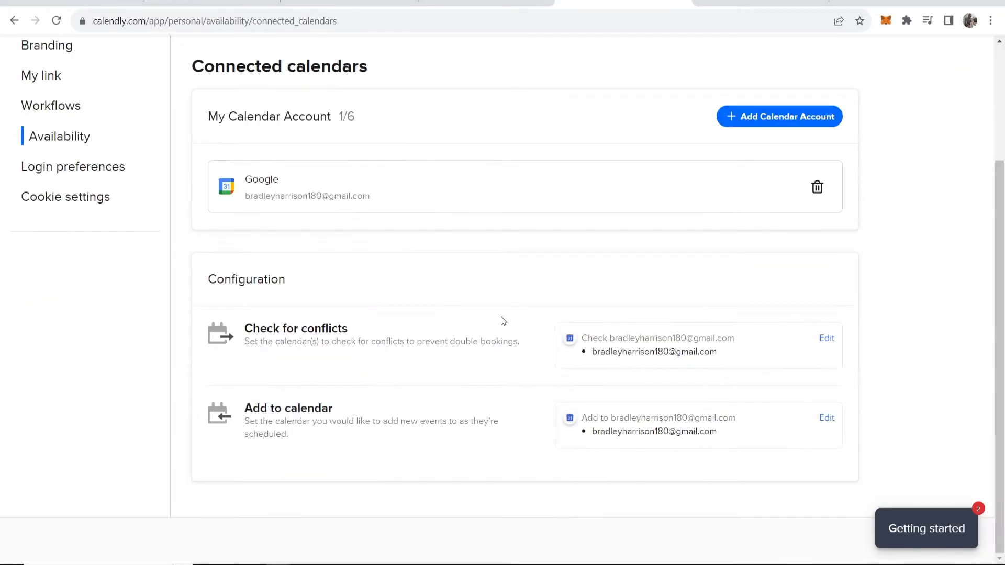
pyautogui.moveTo(519, 298)
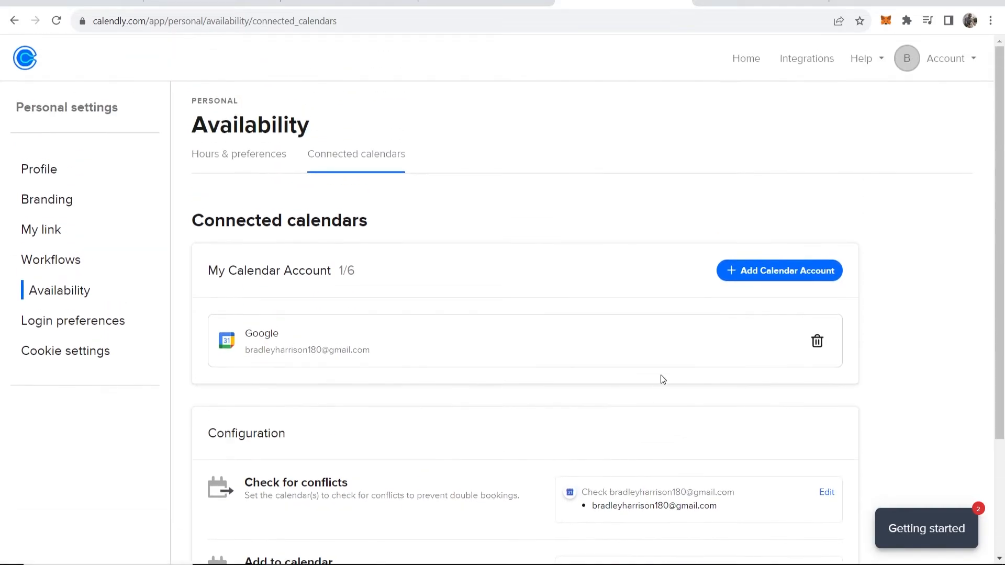
# Book the 30 Minute Meeting for Wednesday 16 August 2023 at 11:00.
pyautogui.click(25, 58)
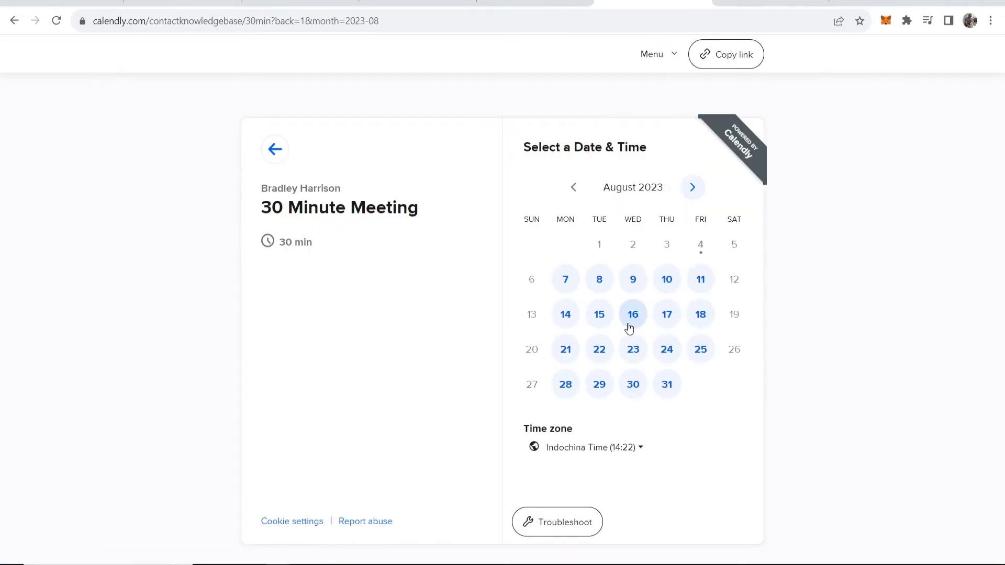
pyautogui.click(633, 314)
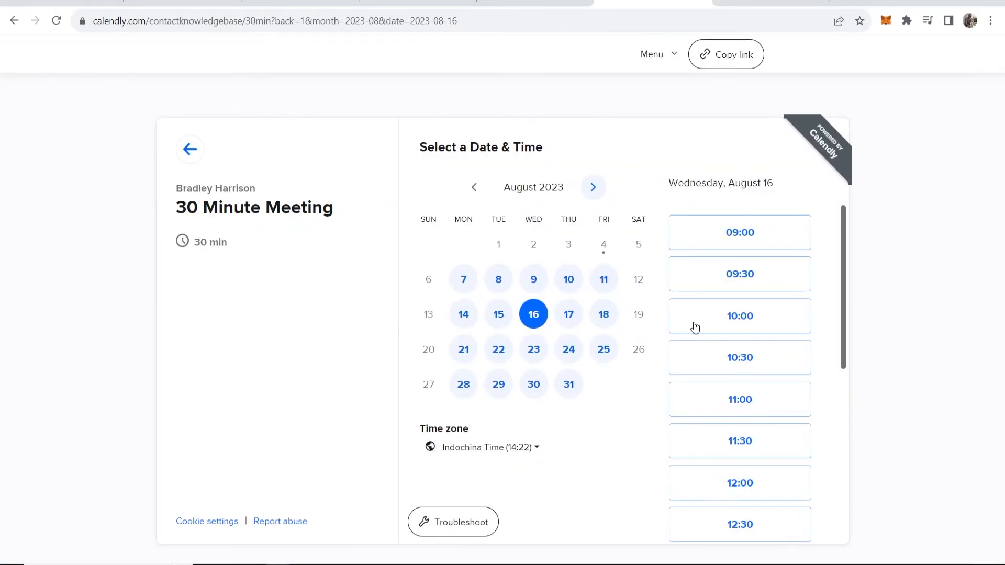
pyautogui.moveTo(759, 398)
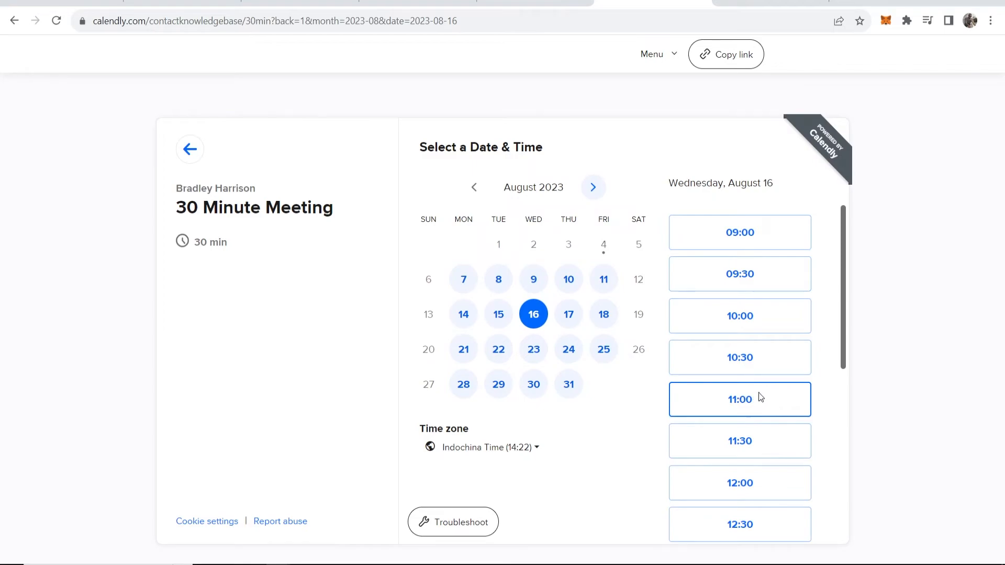
pyautogui.click(739, 399)
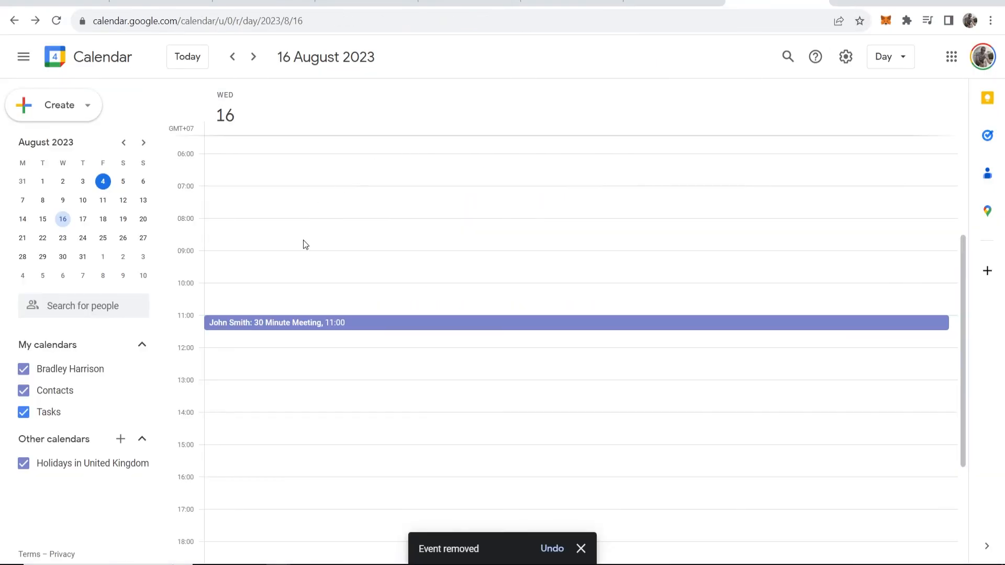
pyautogui.moveTo(236, 339)
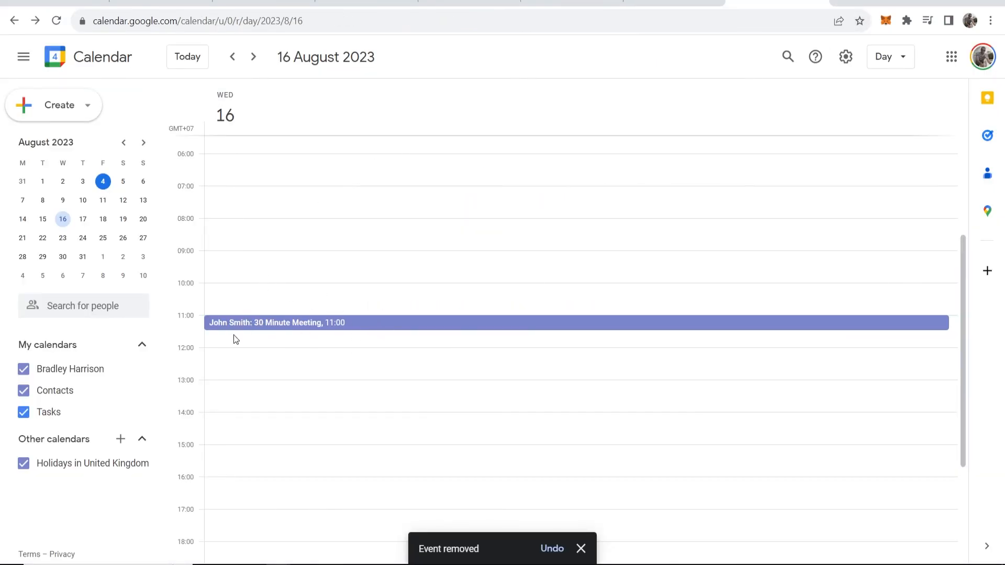
pyautogui.moveTo(253, 329)
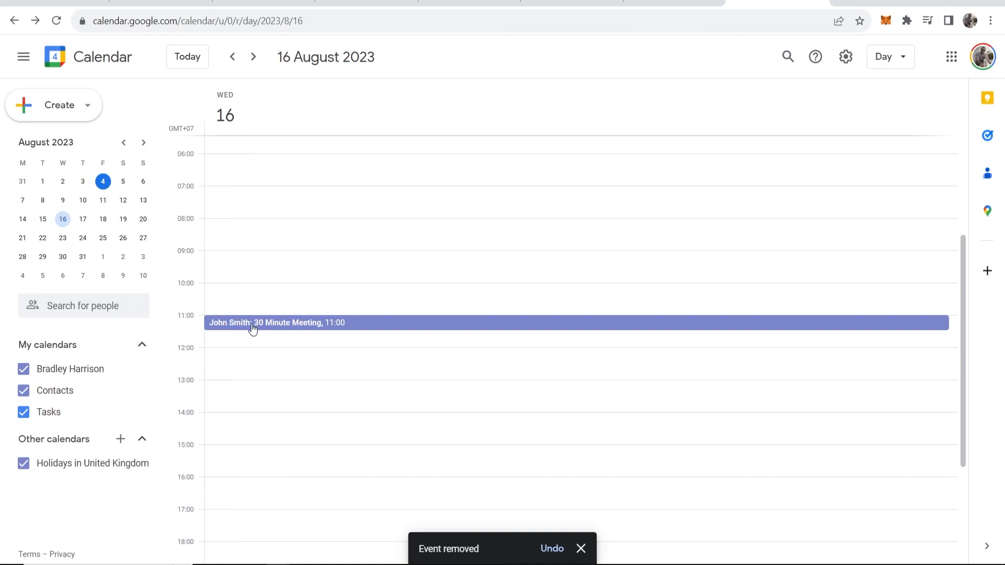
# View the 11:00–11:30 30 Minute Meeting details with John Smith on 16 August.
pyautogui.click(253, 322)
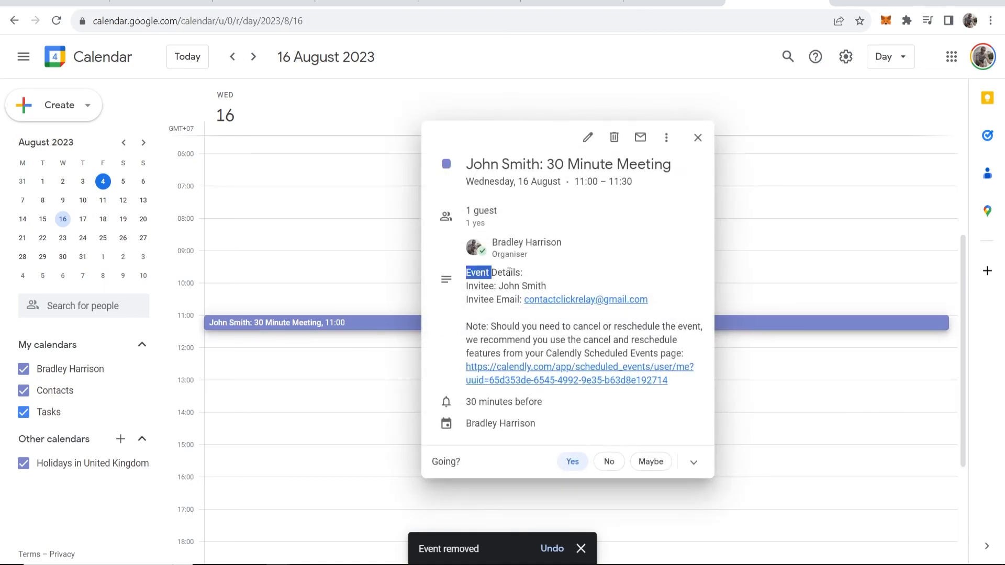